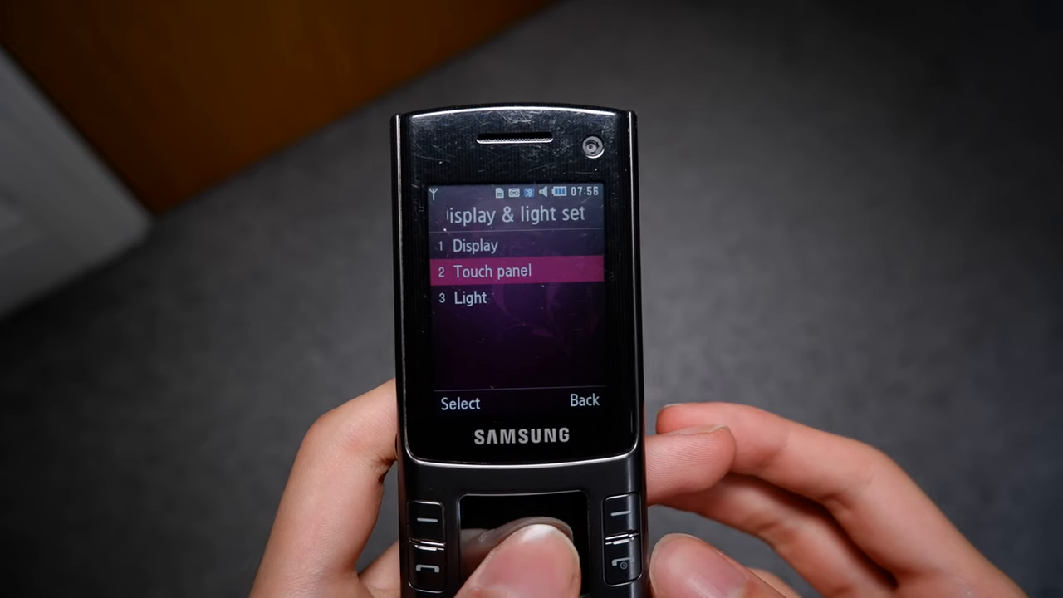
Browse the phone's menus, open Games and more and launch a Java game via Select
{"action": "left_click", "coordinate": [458, 403]}
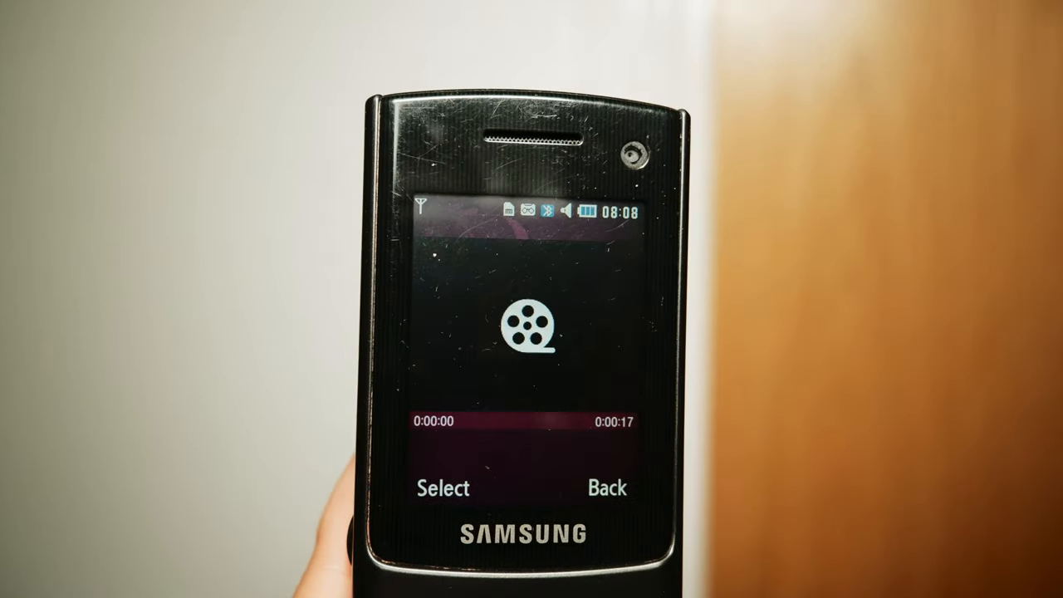
{"action": "left_click", "coordinate": [442, 489]}
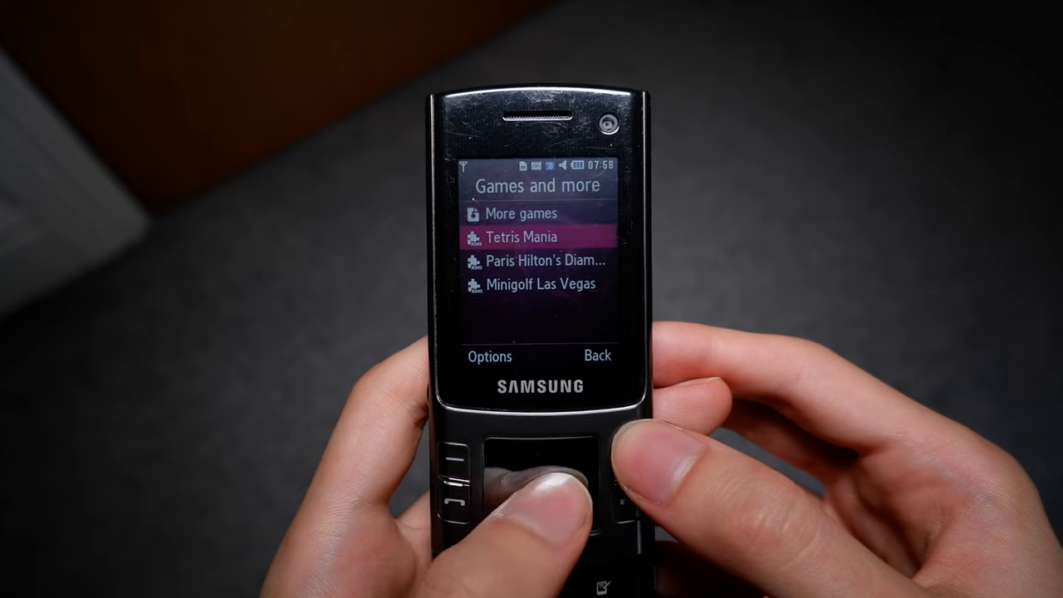
{"action": "left_click", "coordinate": [534, 481]}
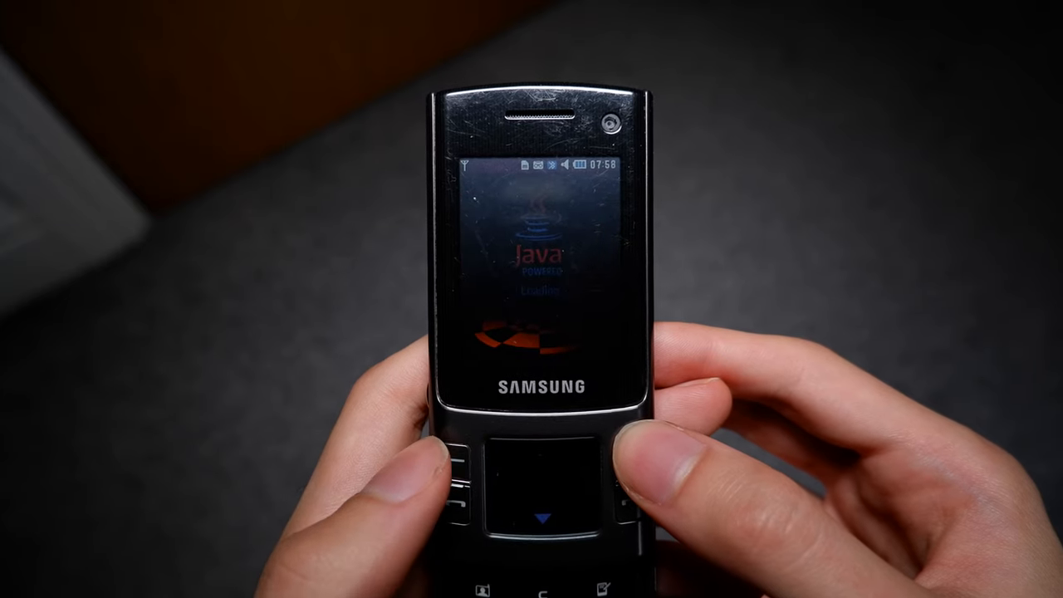